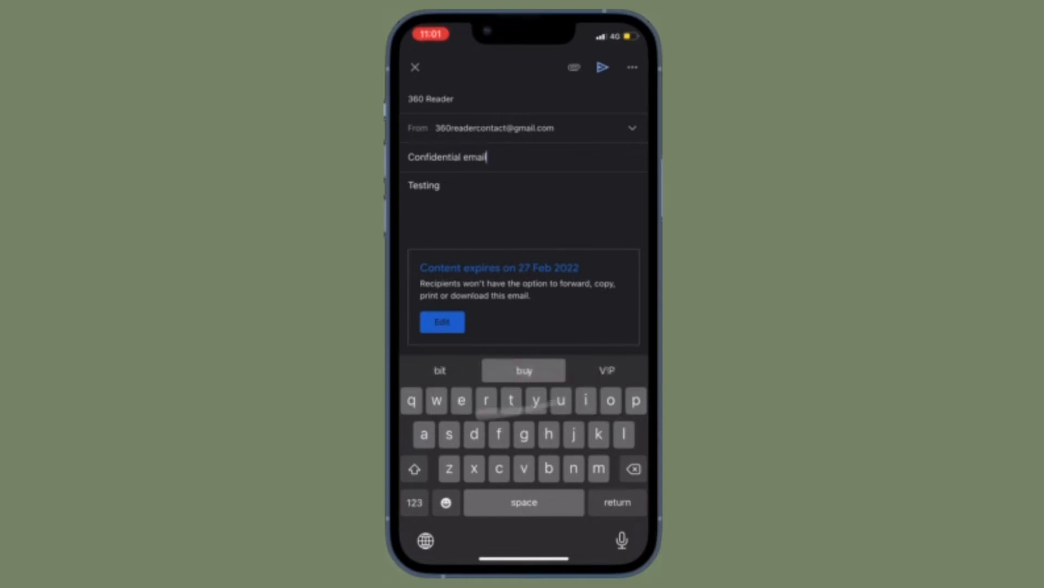
Step: Complete the subject as 'Confidential email via Gmail' and search the emoji keyboard for 'hide'
type("via")
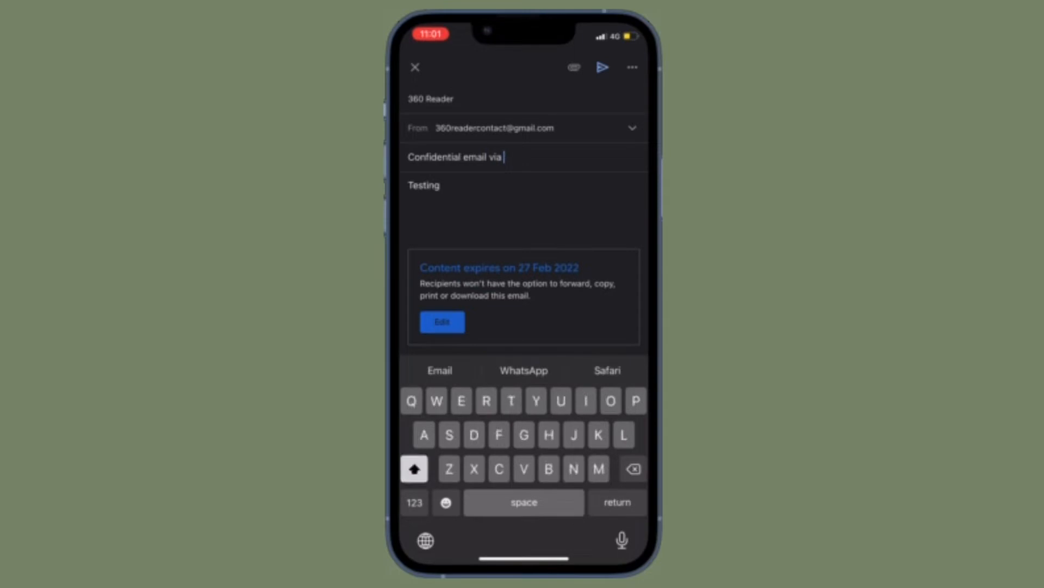
type("Gmail")
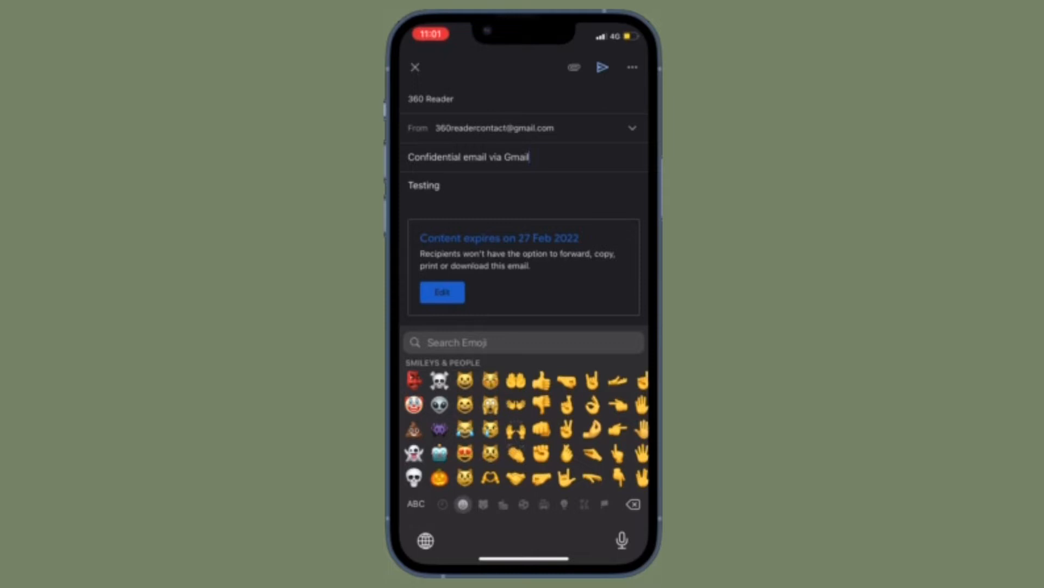
type("h")
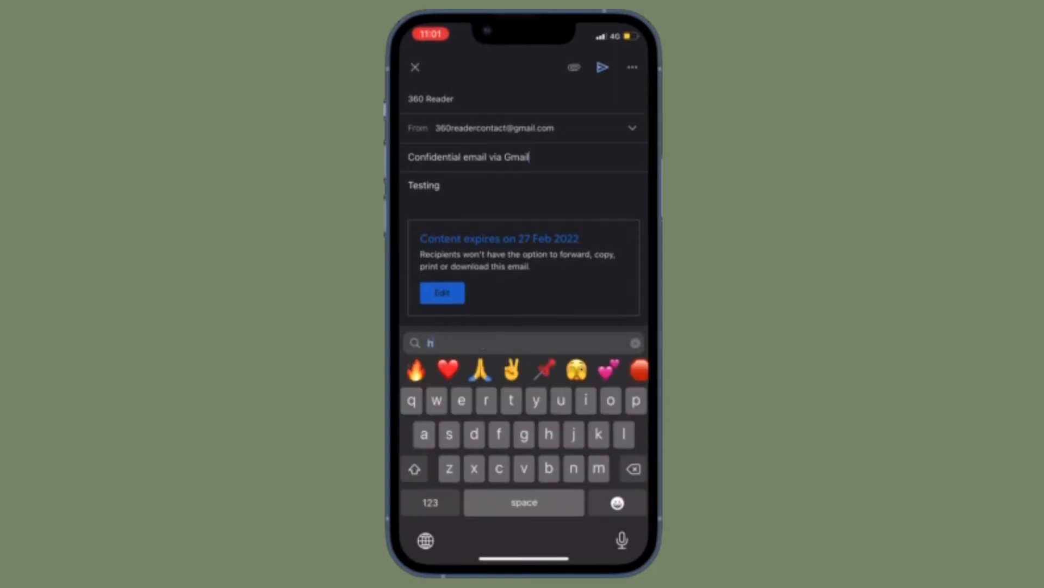
type("ide")
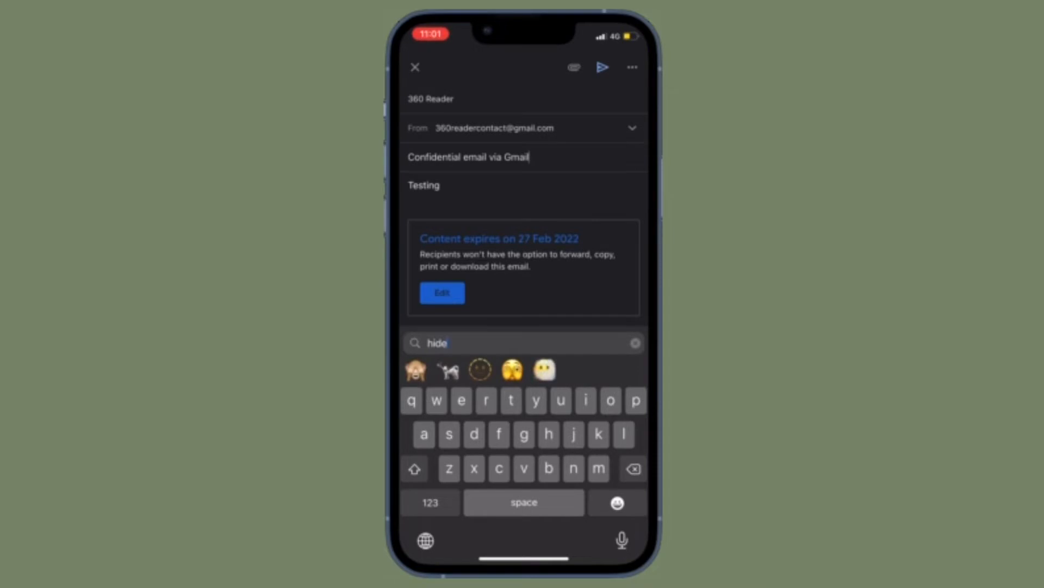
left_click(416, 370)
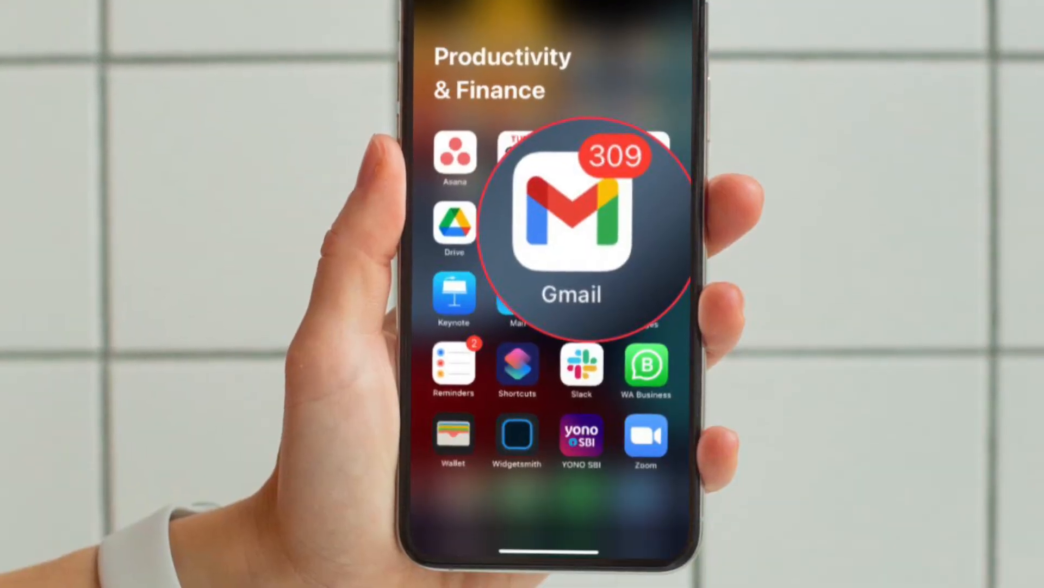
Step: Launch Gmail and reach the 360readercontact account settings through the side menu
left_click(572, 213)
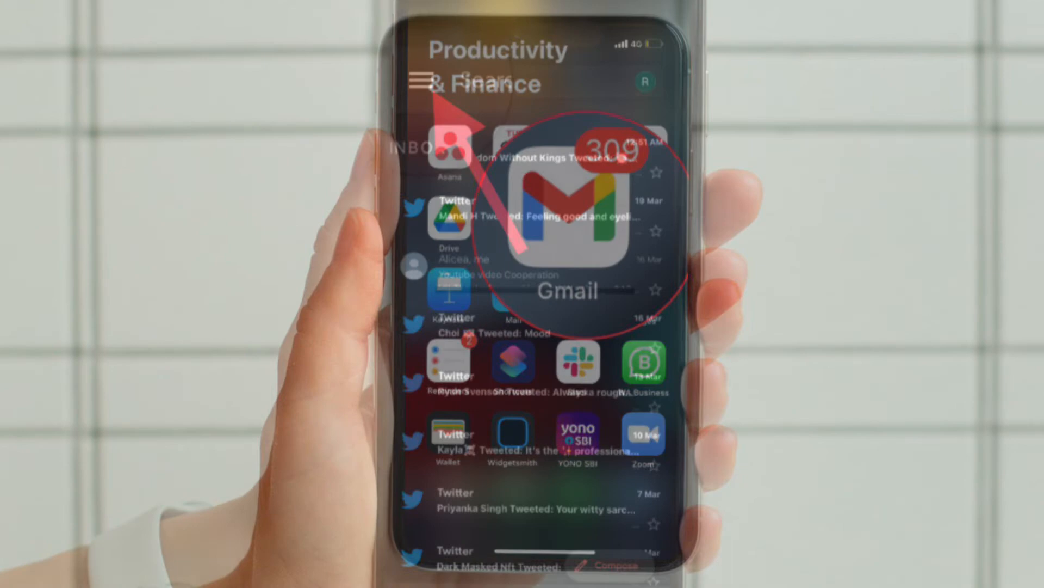
left_click(568, 214)
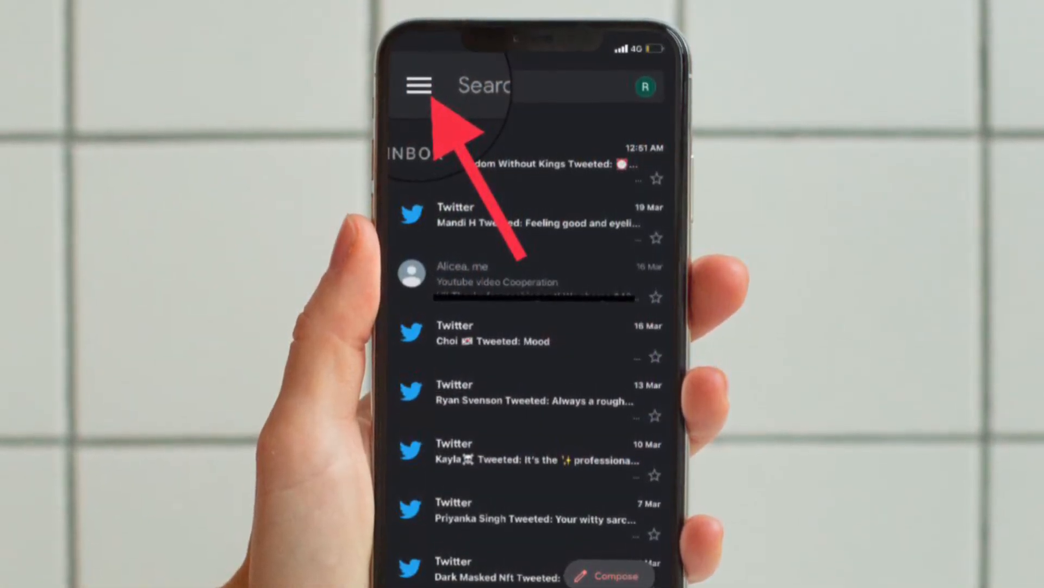
left_click(416, 85)
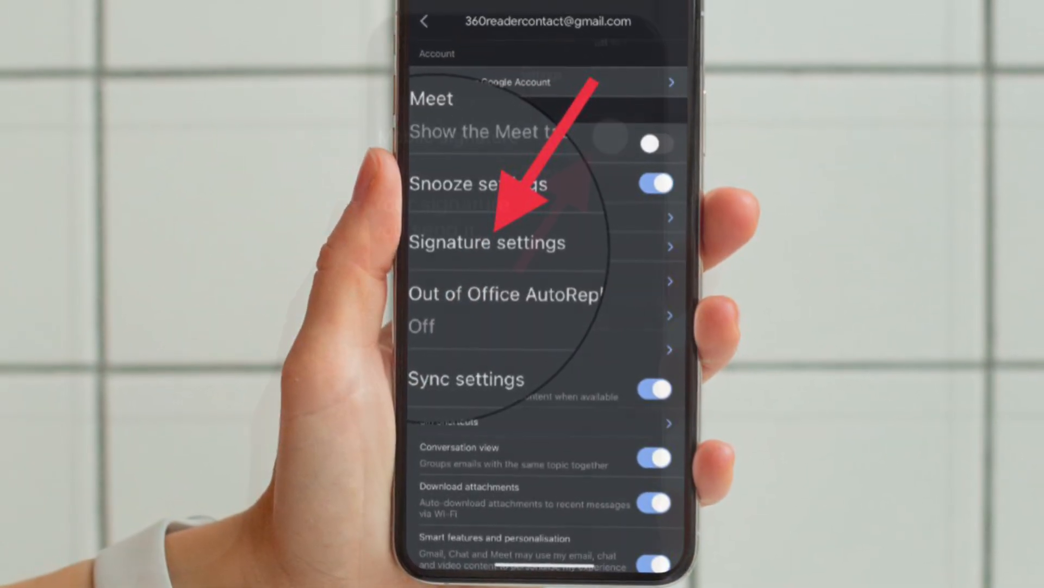
Step: Turn on the mobile signature and set it to 'Team 360 Reader'
left_click(486, 241)
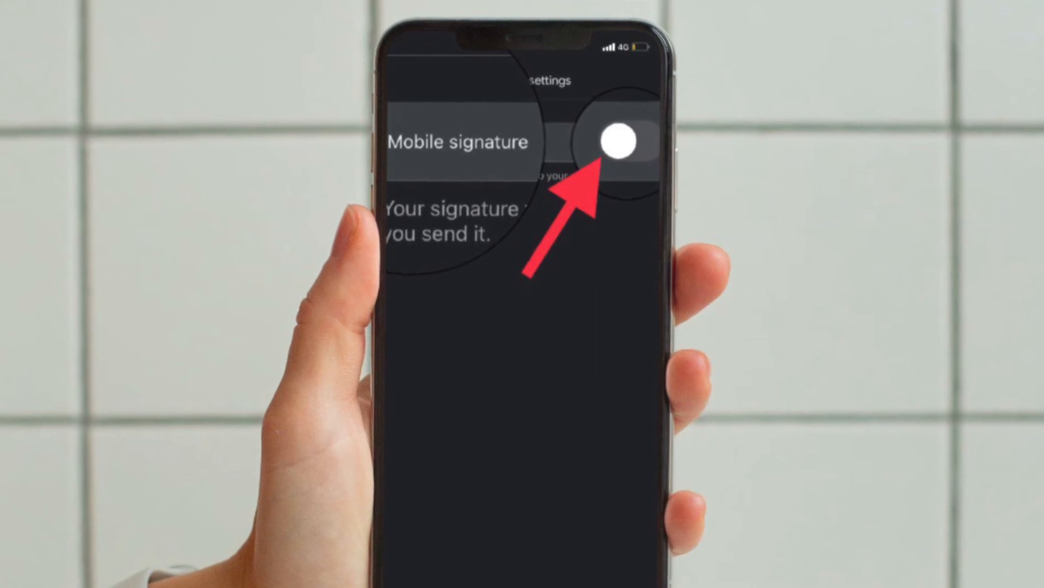
type("Team 360 Reader")
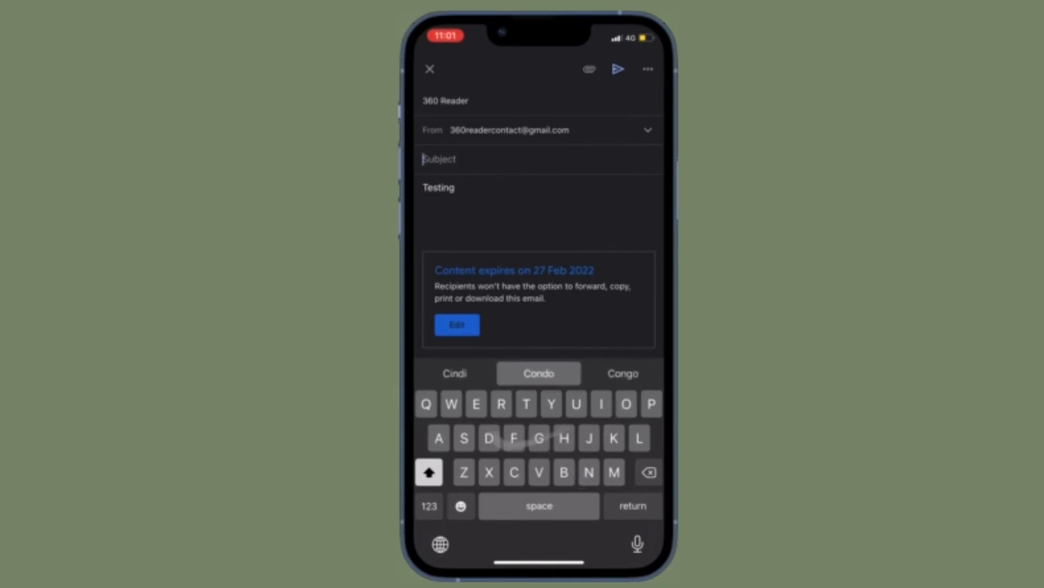
Step: Set the subject to 'Confidential email via Gmail' and search the emoji keyboard for 'hi'
type("Confidential")
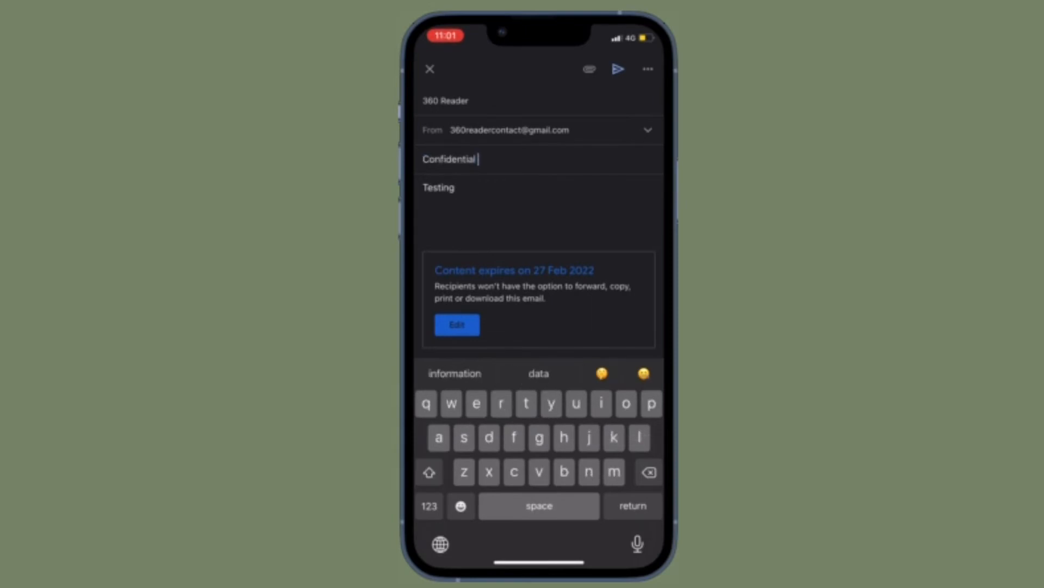
type("email")
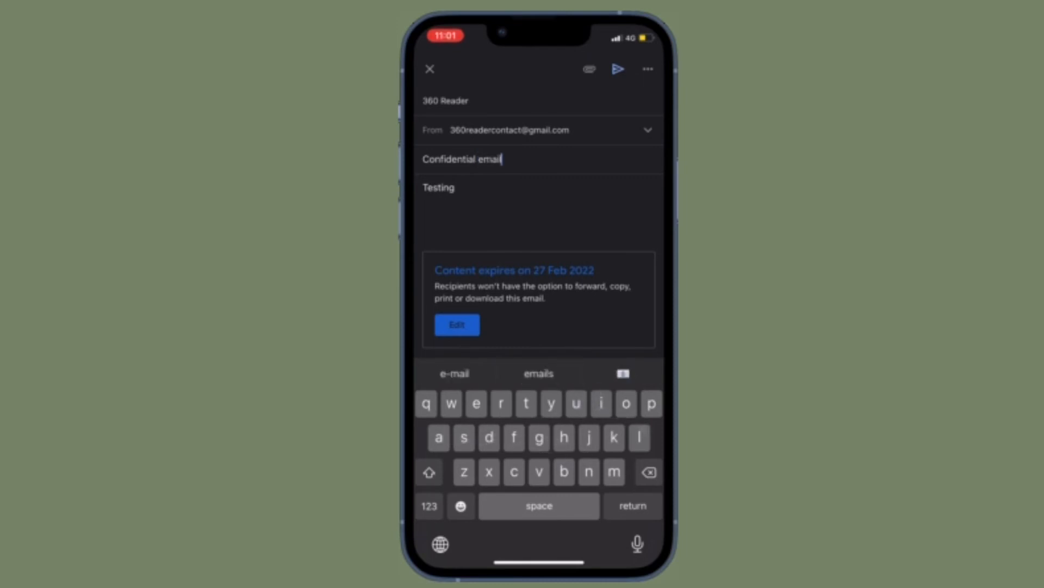
type("via")
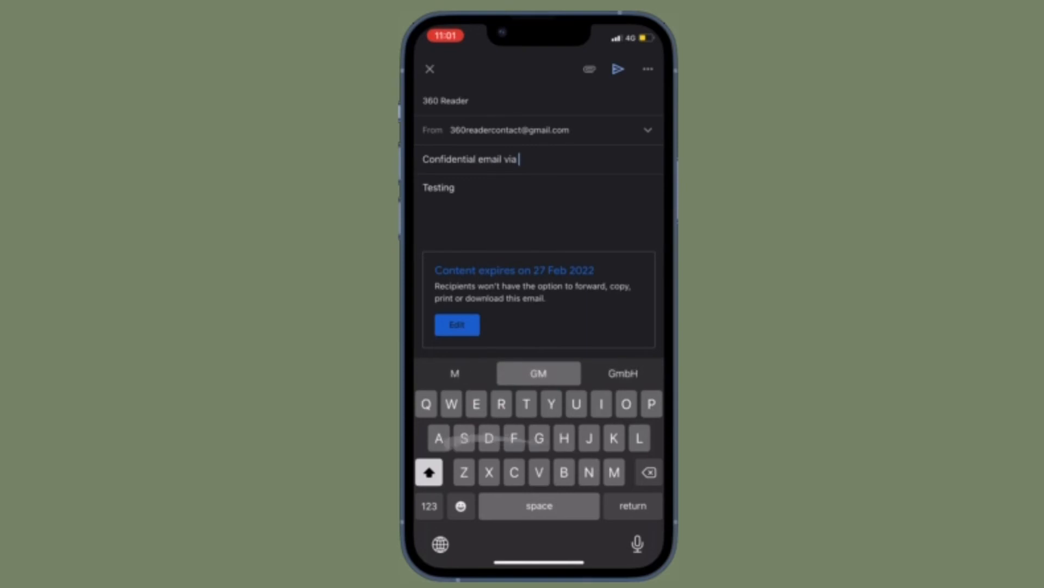
type("Gmail")
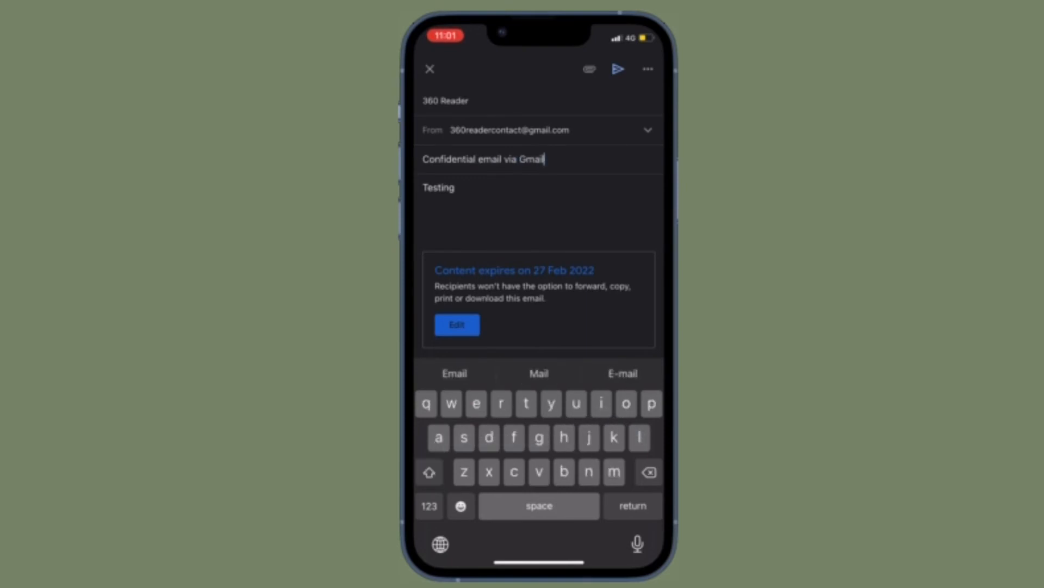
left_click(460, 506)
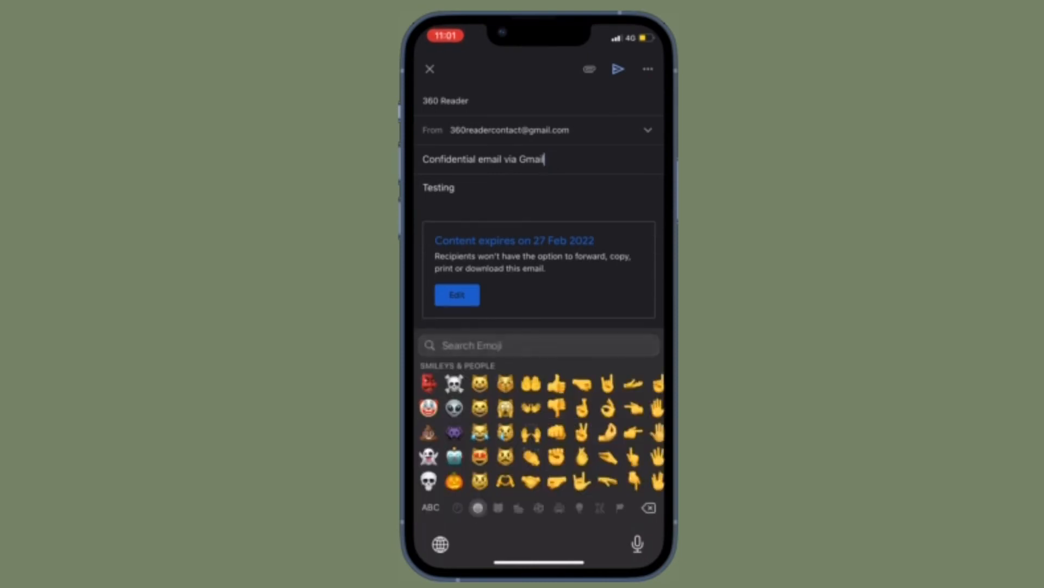
type("hi")
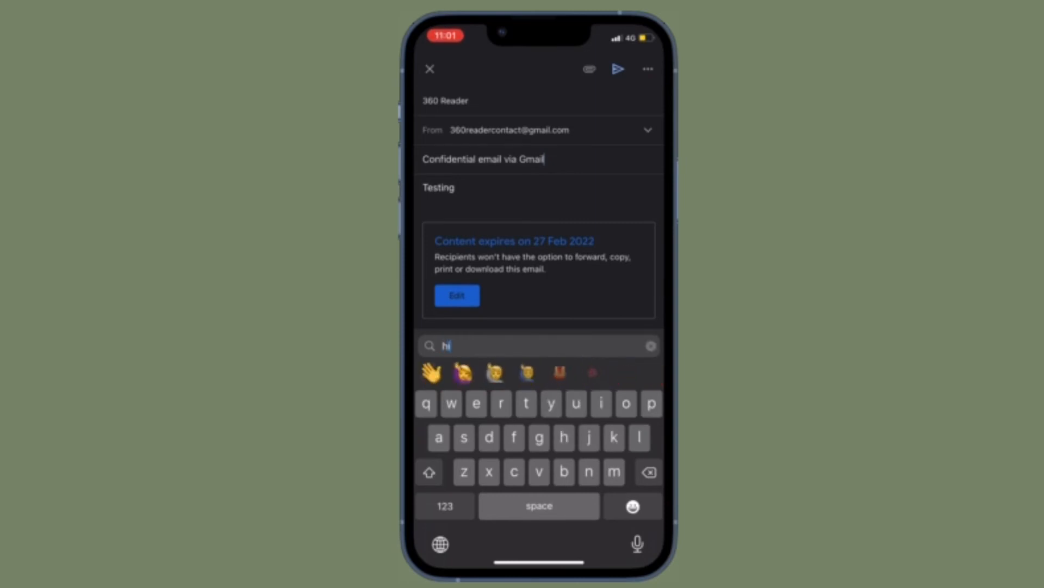